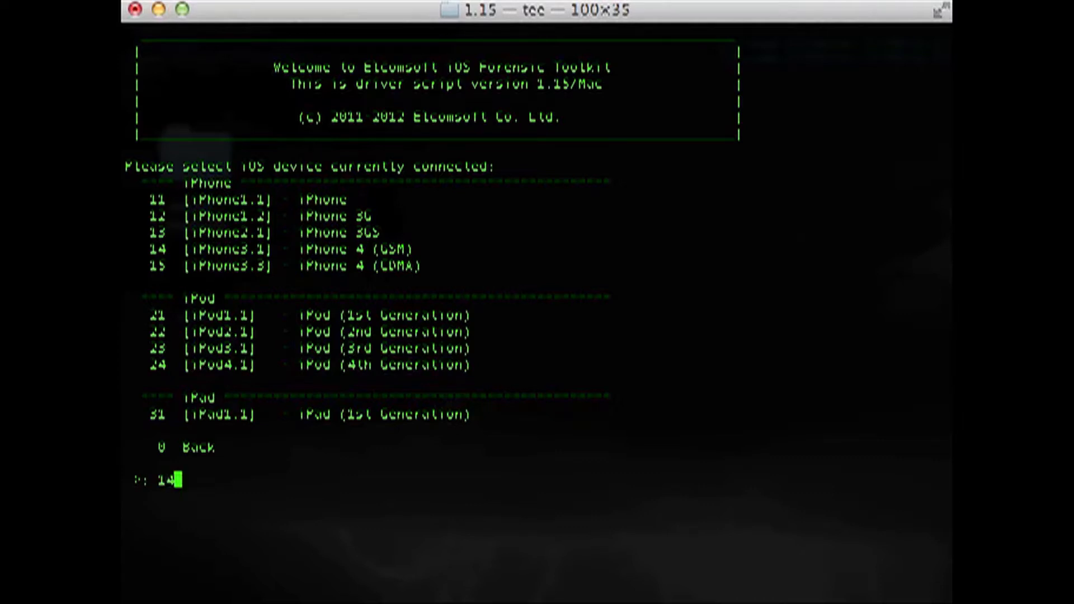
Step: Confirm iPhone 4 (GSM) as device 14 and choose option 6, GET PASSCODE
key("Return")
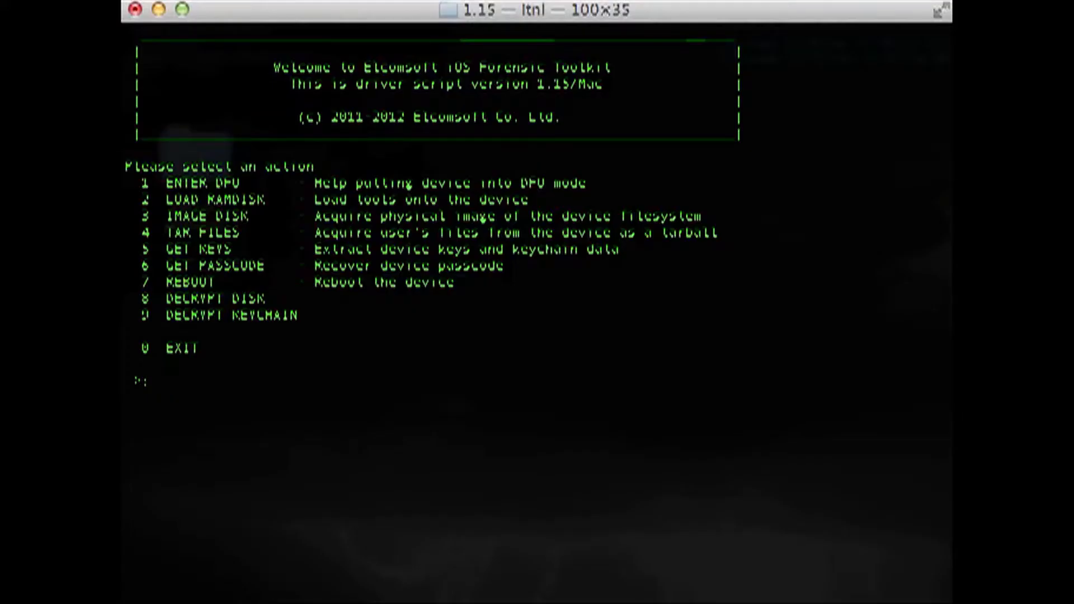
type("6")
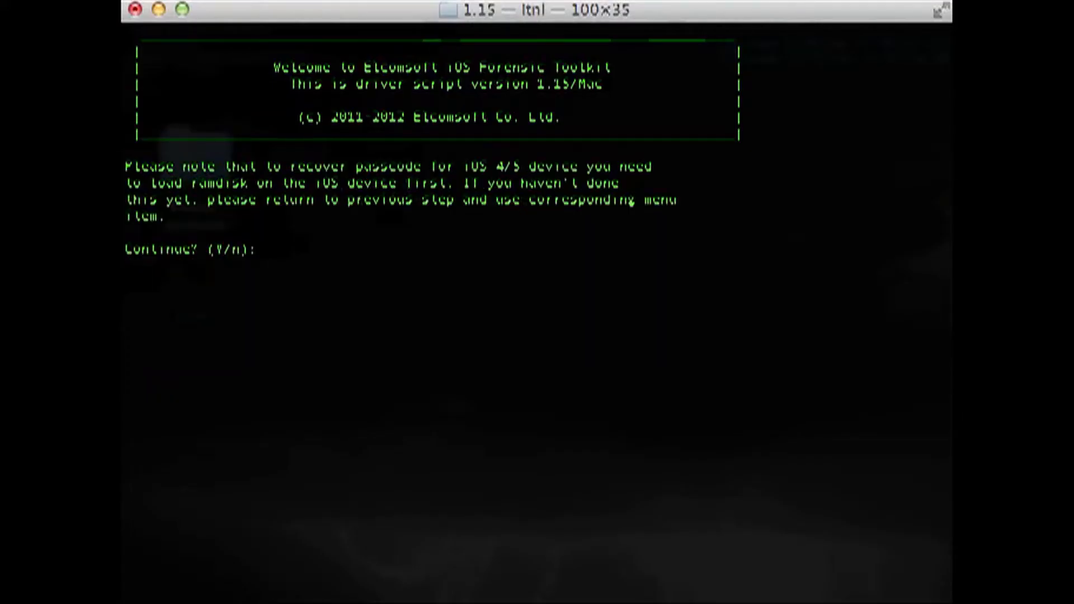